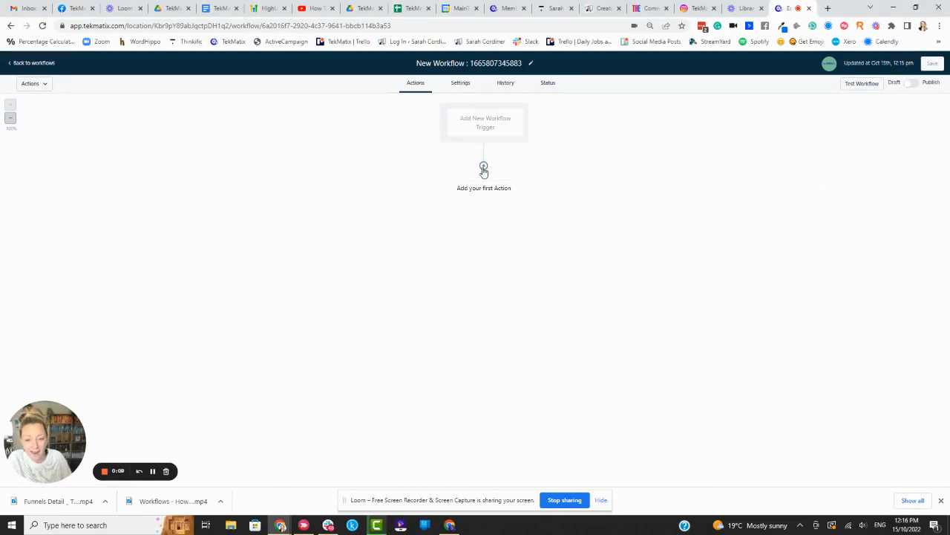
- Add the first workflow action by searching 'tag' and choosing Add Contact Tag
{"action": "left_click", "coordinate": [483, 167]}
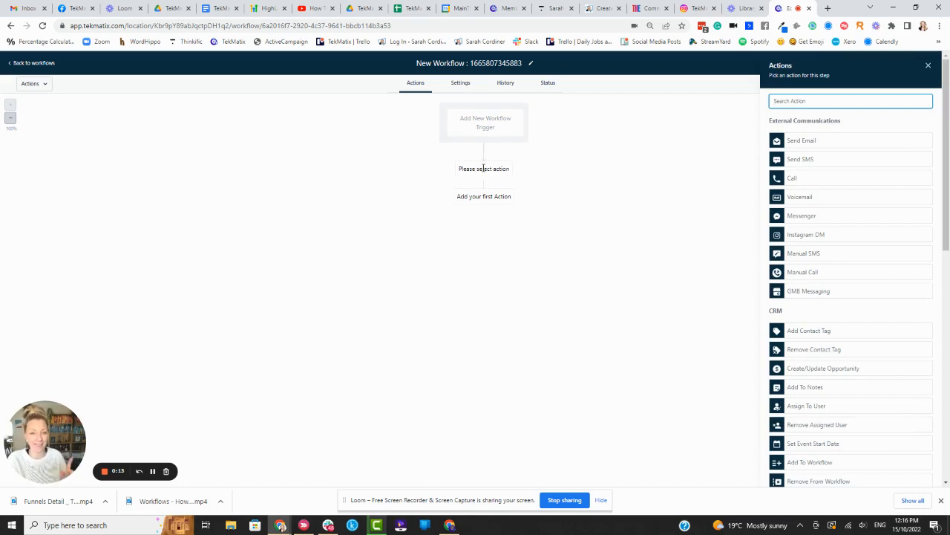
{"action": "mouse_move", "coordinate": [520, 159]}
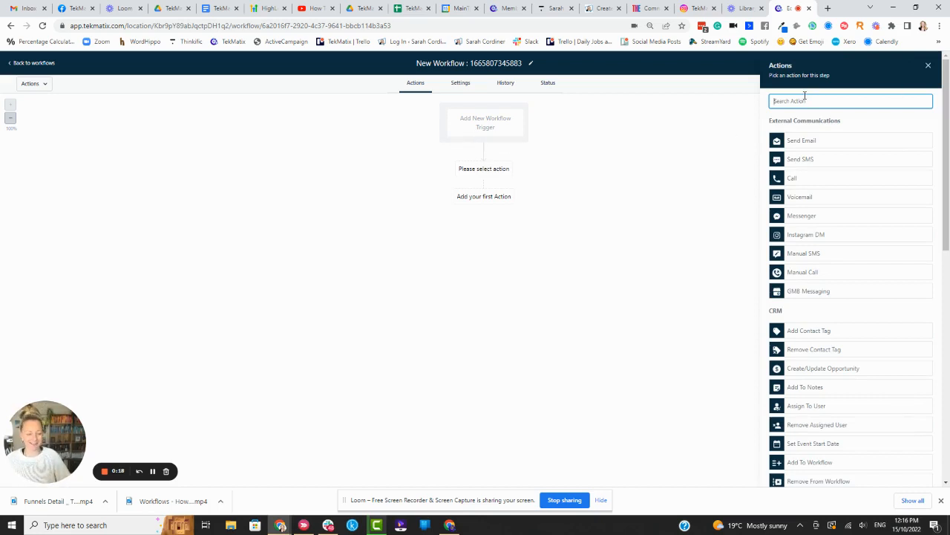
{"action": "type", "text": "tag"}
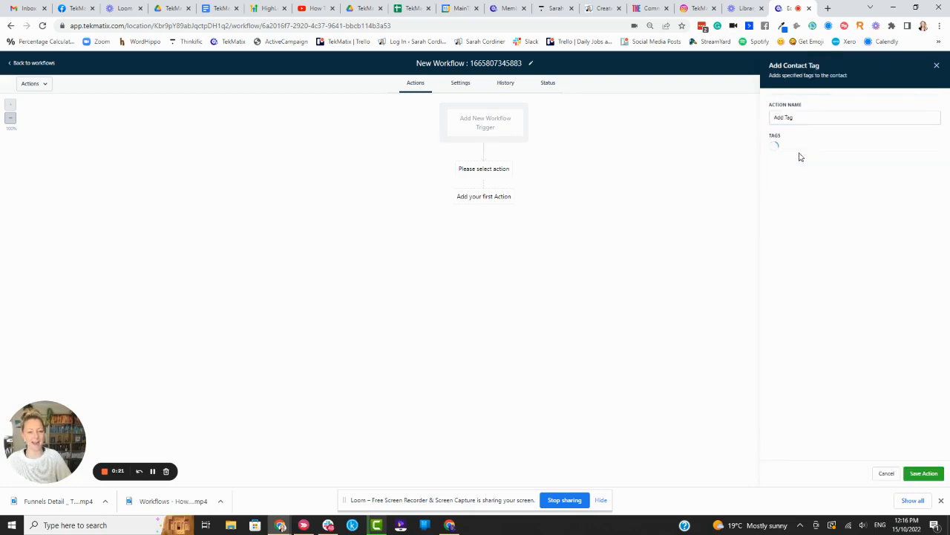
- Select the existing 'form' tag in the Add Contact Tag action's Tags field
{"action": "left_click", "coordinate": [854, 148]}
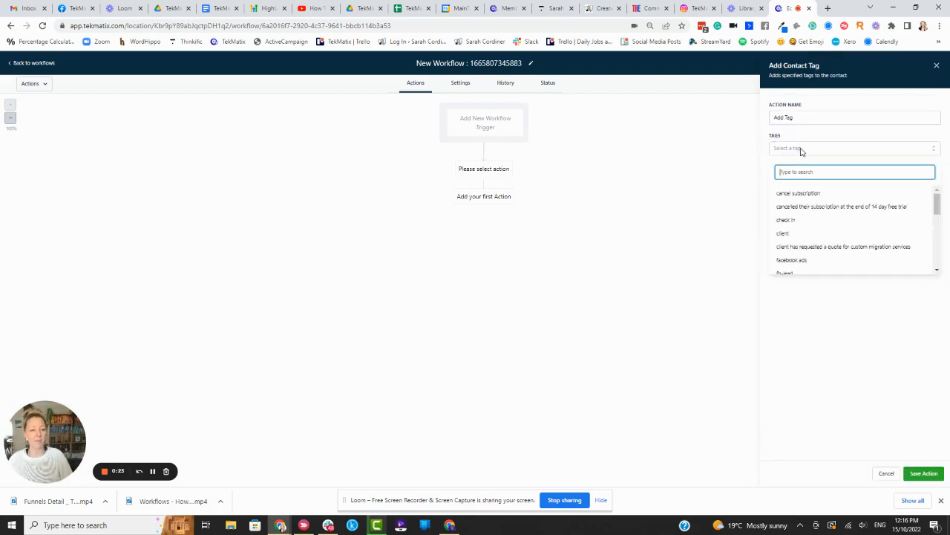
{"action": "mouse_move", "coordinate": [816, 239]}
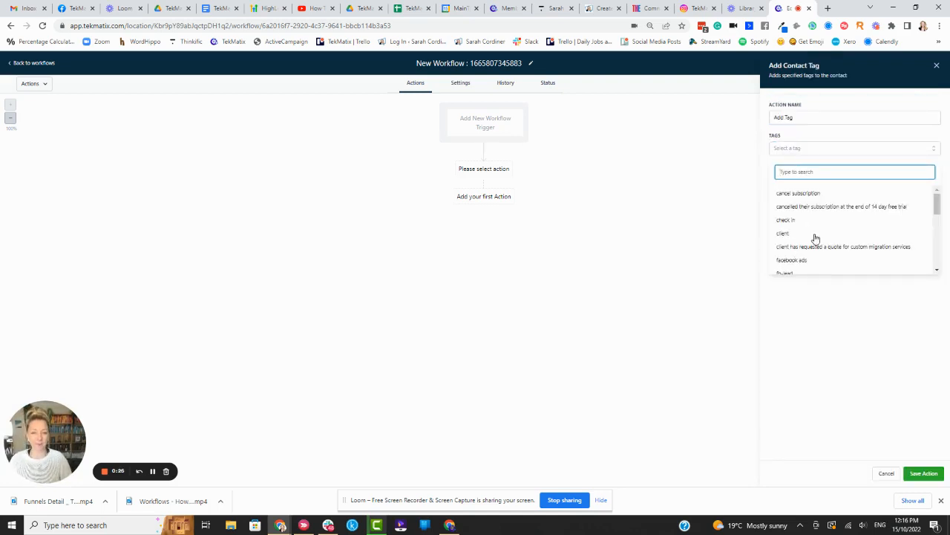
{"action": "scroll", "scroll_direction": "down", "scroll_amount": 3}
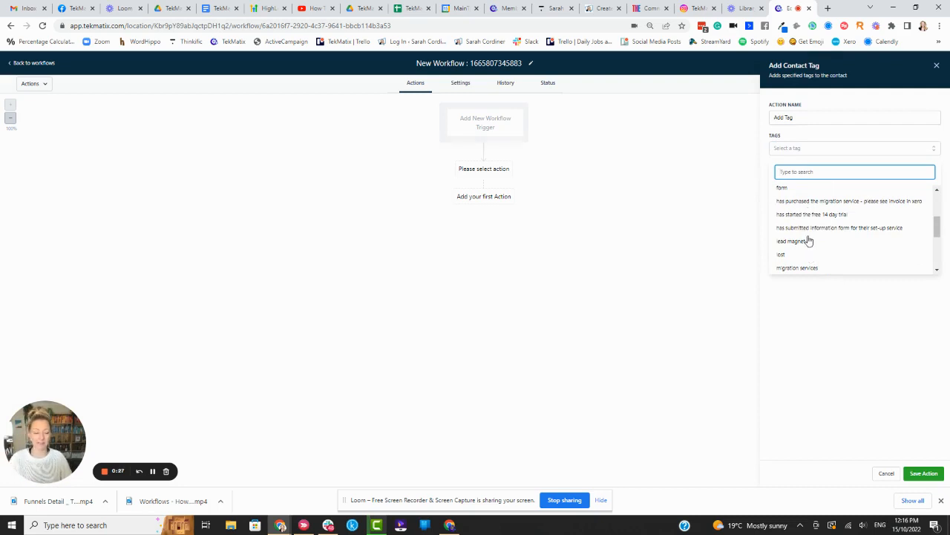
{"action": "mouse_move", "coordinate": [800, 194]}
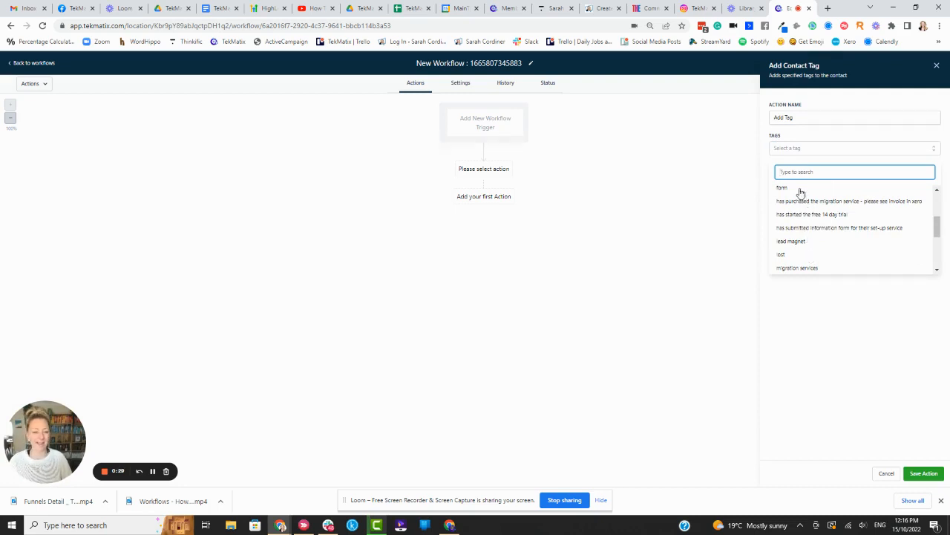
{"action": "left_click", "coordinate": [782, 187]}
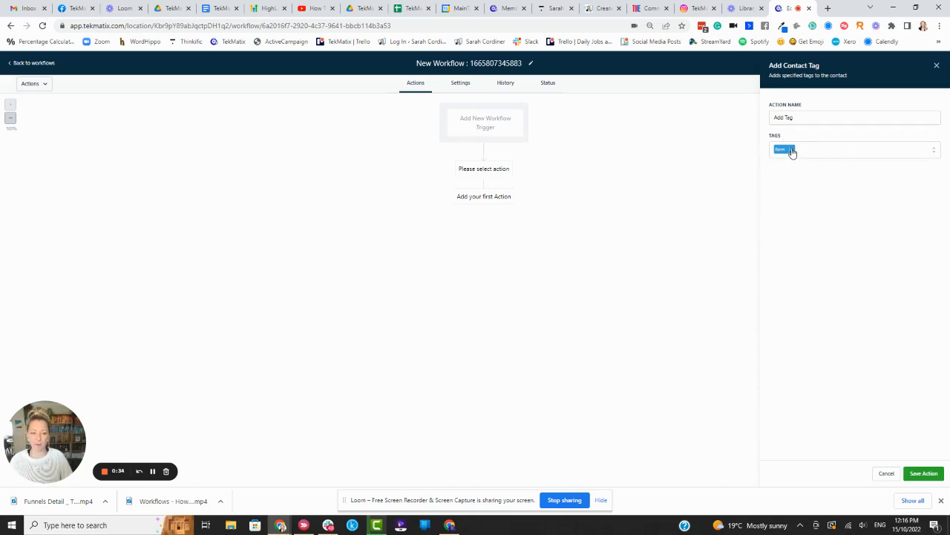
- Remove the 'form' tag and create a new tag named 'test tag' in its place
{"action": "left_click", "coordinate": [854, 148]}
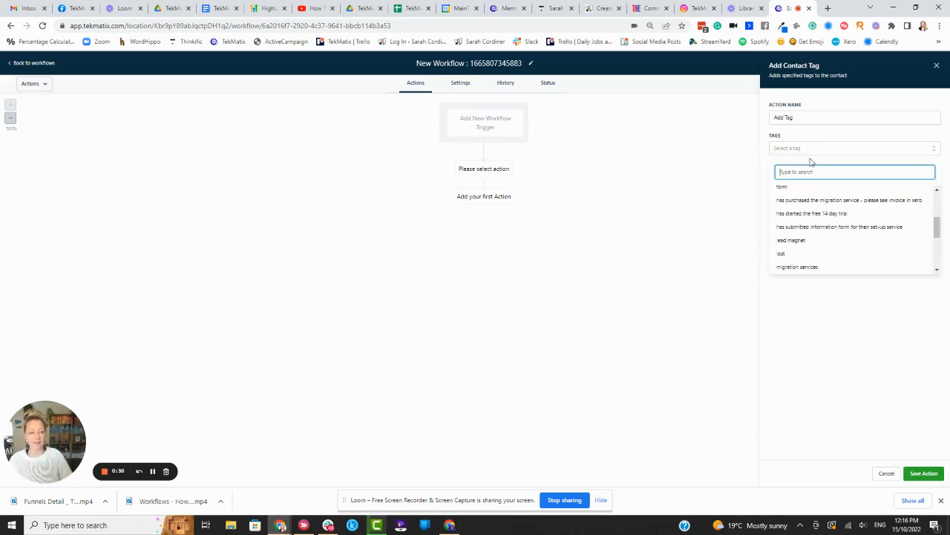
{"action": "type", "text": "f"}
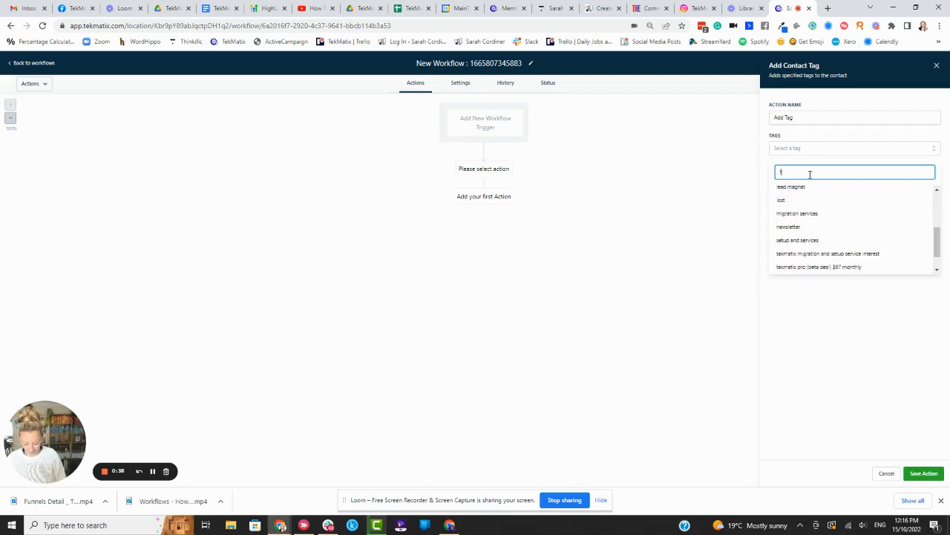
{"action": "type", "text": "test tag"}
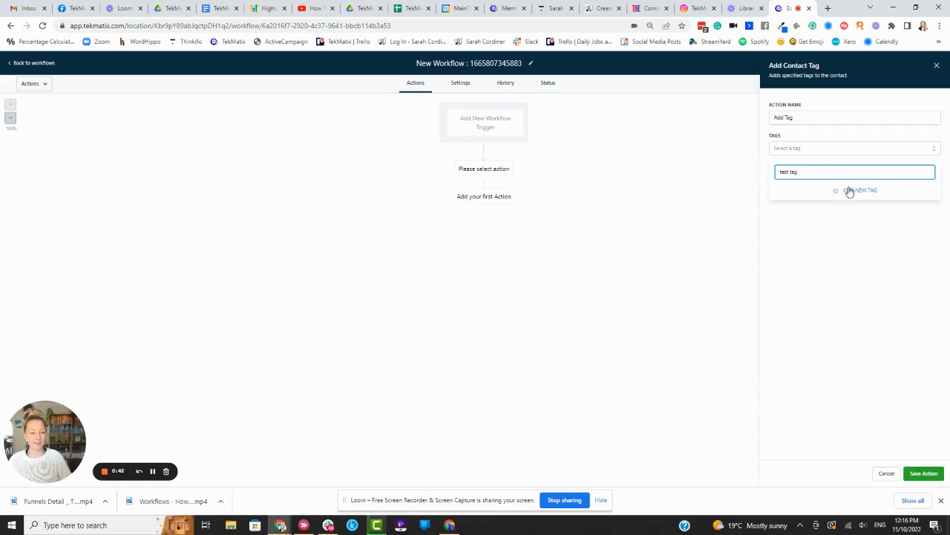
{"action": "left_click", "coordinate": [859, 190]}
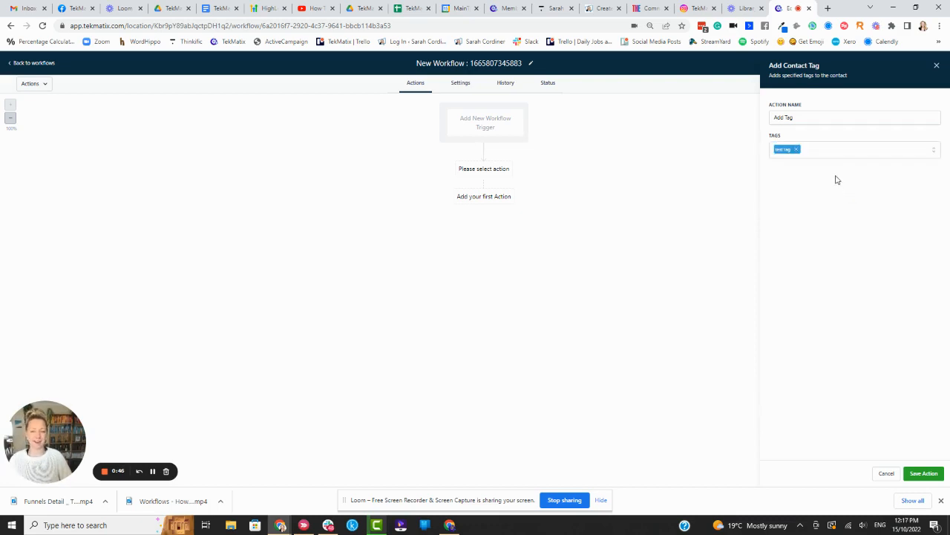
{"action": "mouse_move", "coordinate": [766, 153]}
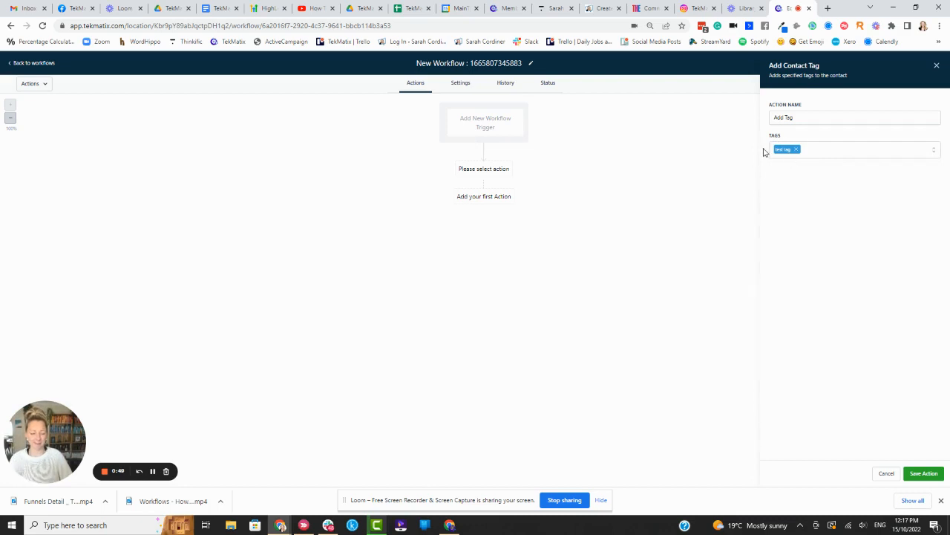
{"action": "mouse_move", "coordinate": [843, 201]}
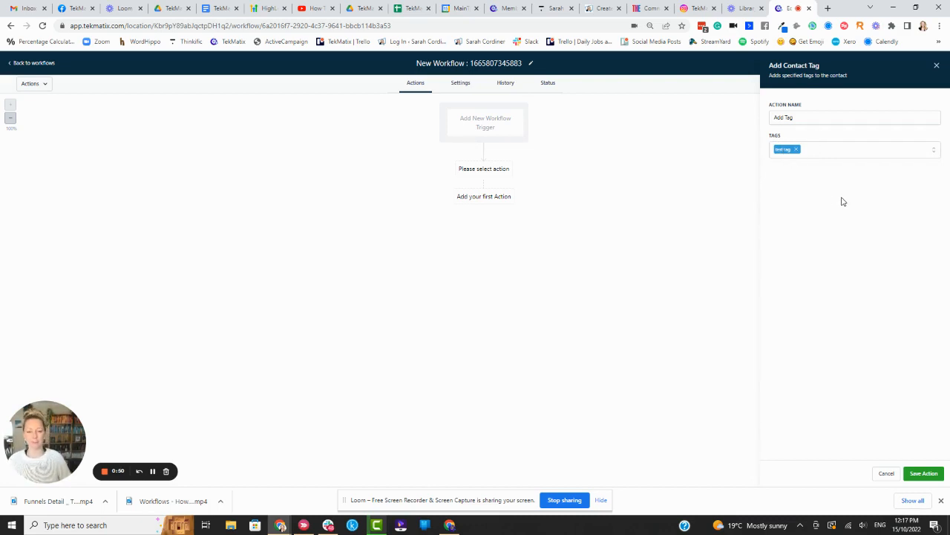
{"action": "mouse_move", "coordinate": [133, 445]}
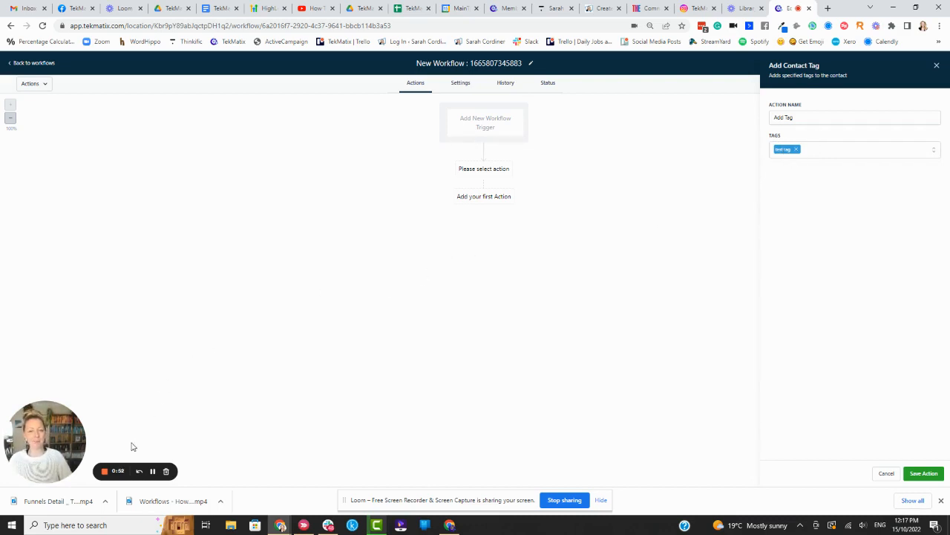